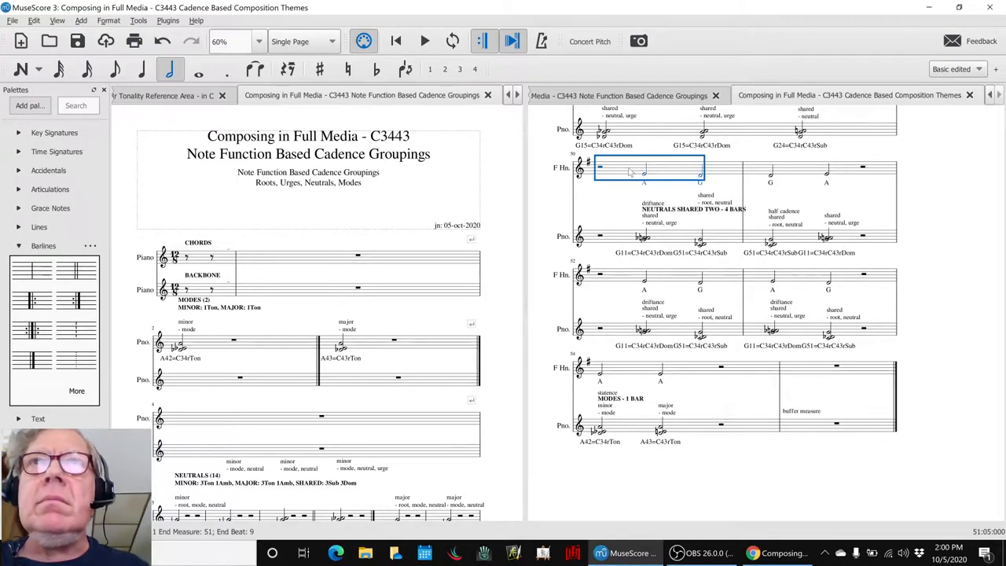
Step: Start playback of the themes score from the toolbar and follow it down the page
click(424, 41)
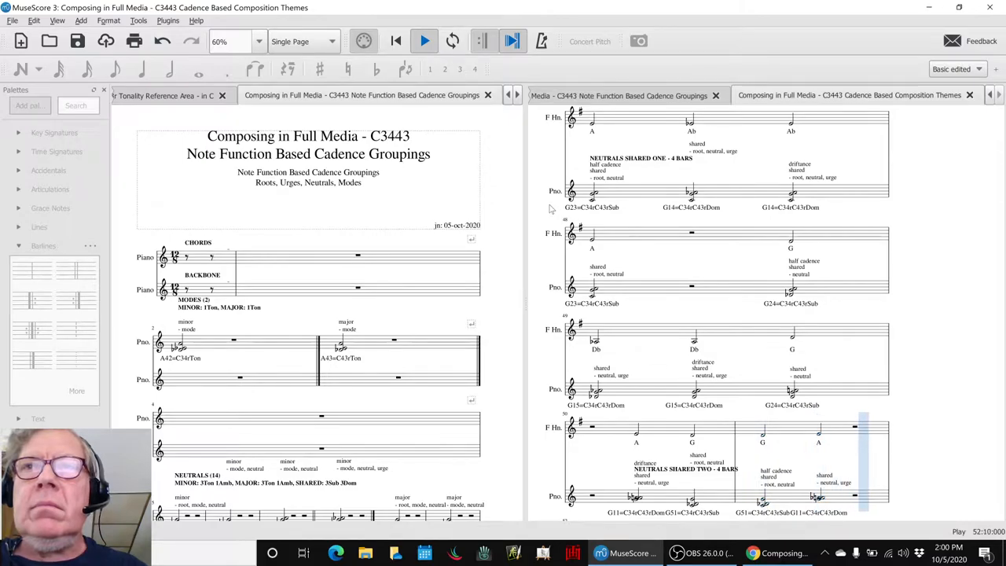
scroll(down, 3)
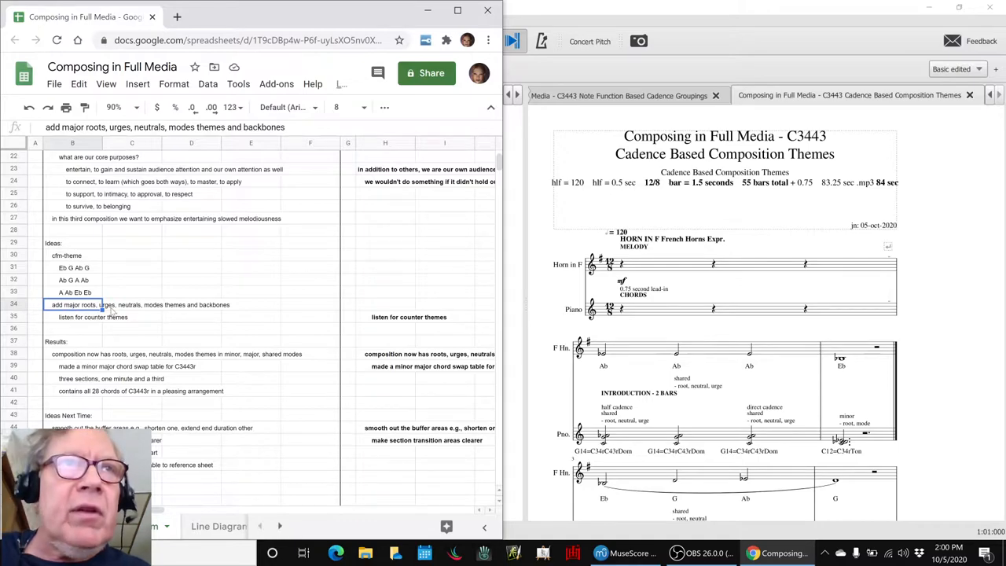
click(132, 305)
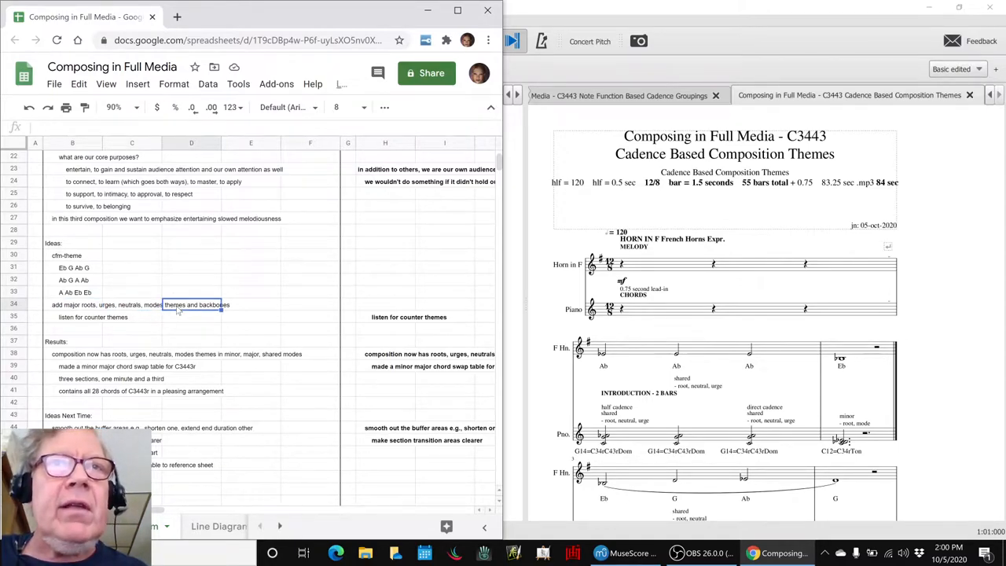
mouse_move(88, 348)
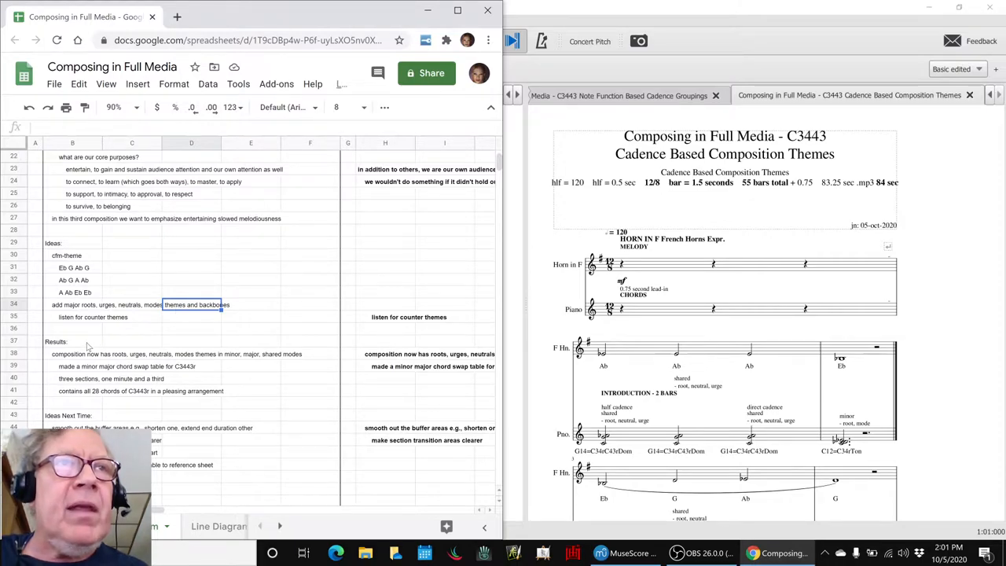
click(76, 353)
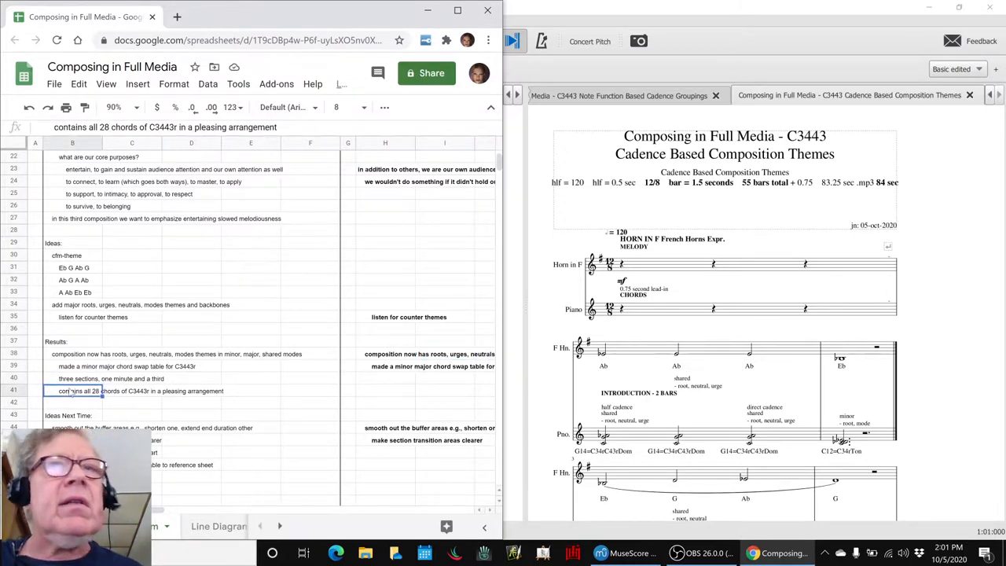
click(600, 553)
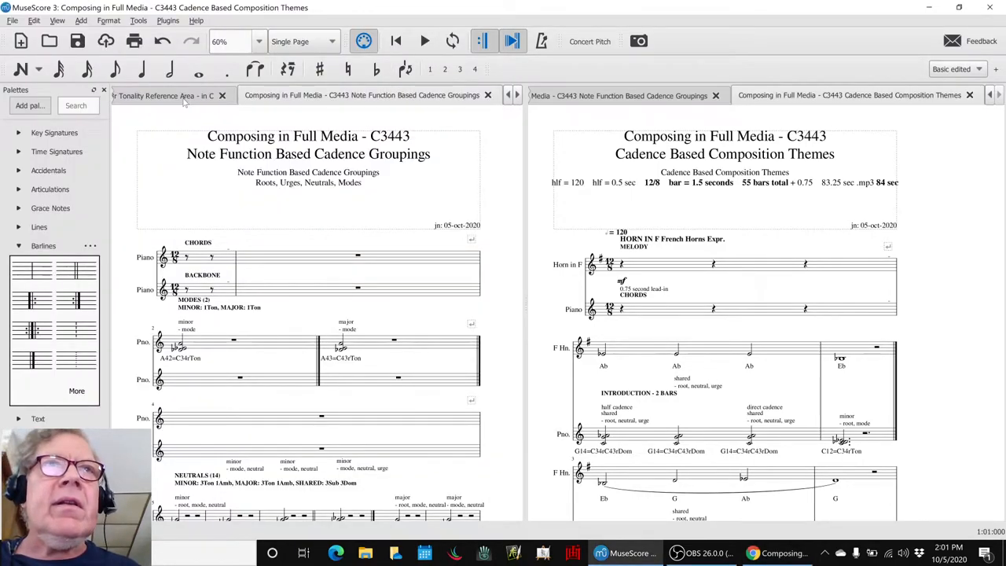
click(165, 96)
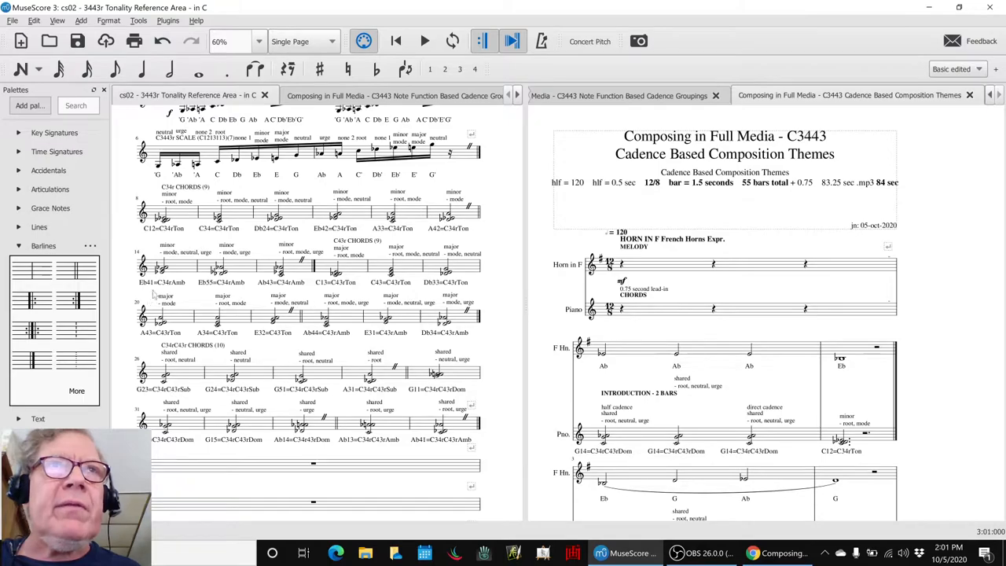
click(162, 213)
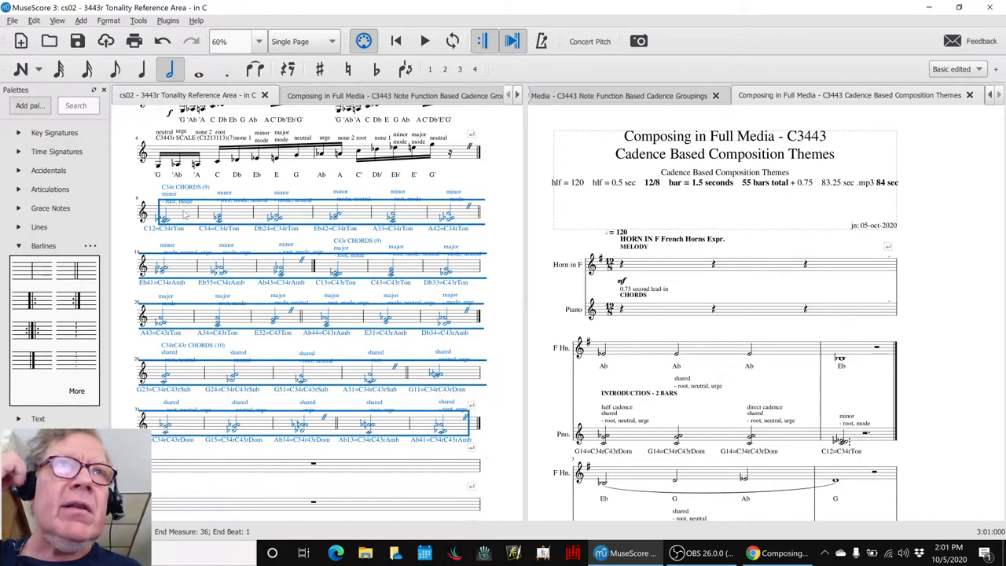
click(160, 212)
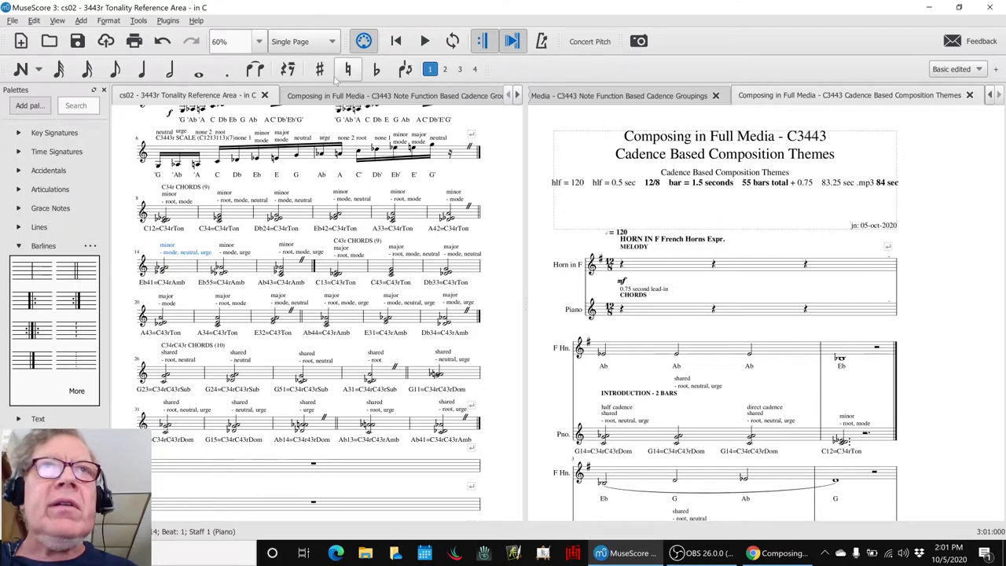
click(362, 96)
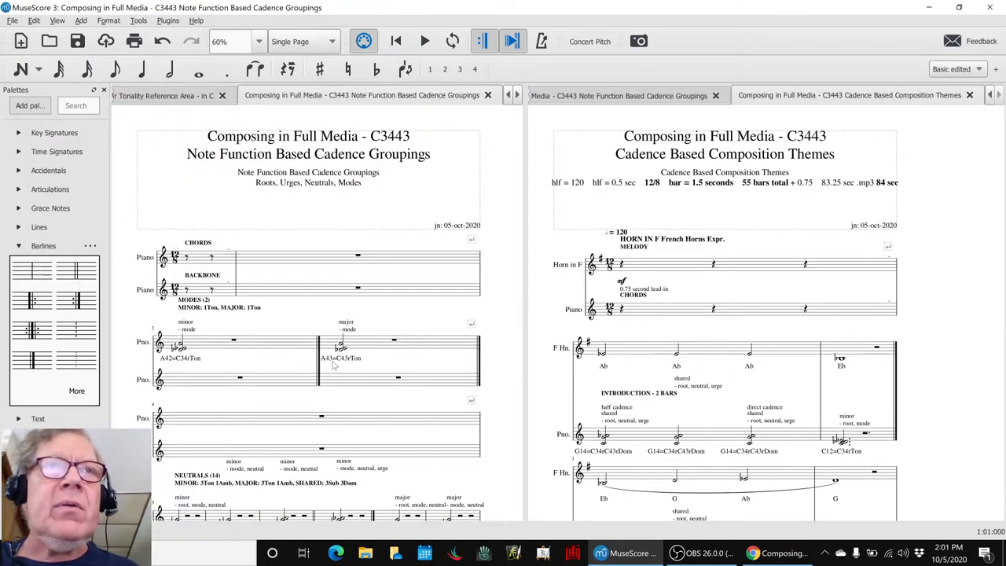
Step: Select bars in the neutrals and urges groupings while moving down through the roots section
click(196, 343)
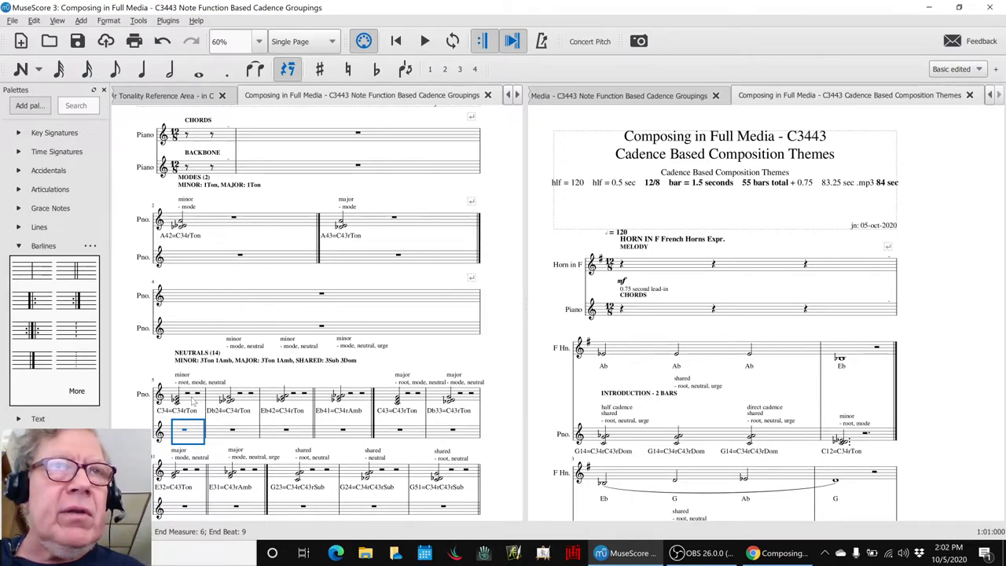
scroll(down, 3)
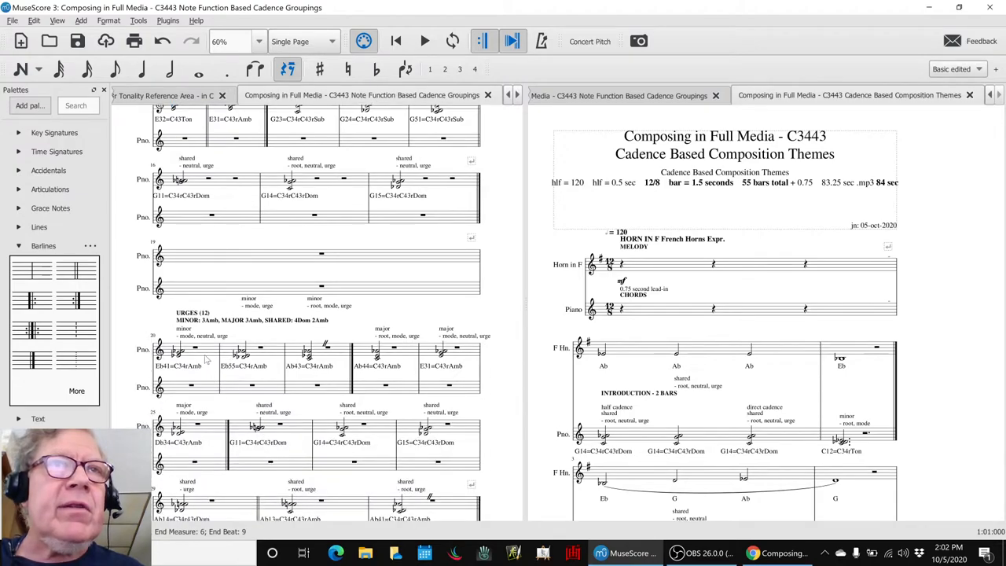
click(186, 349)
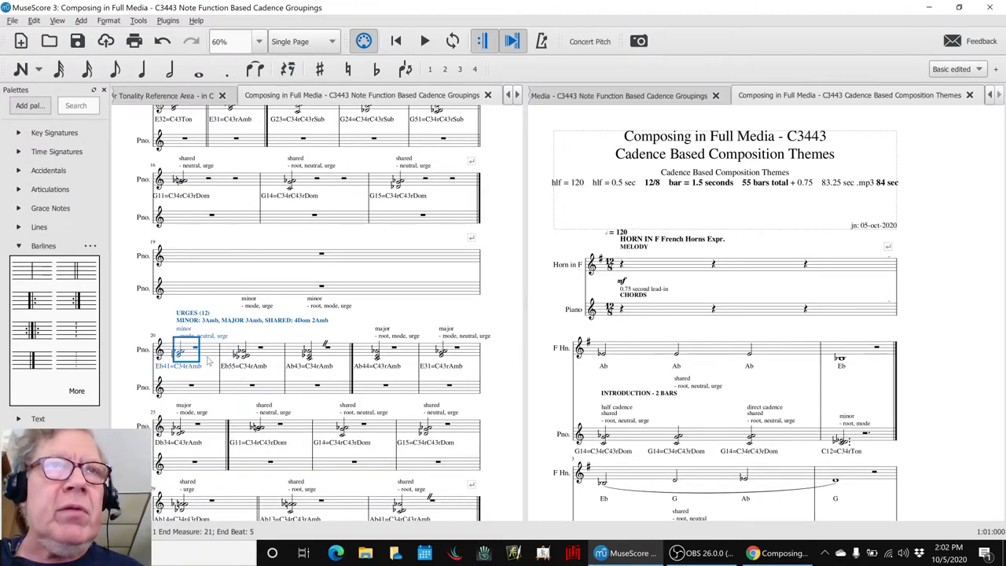
scroll(down, 3)
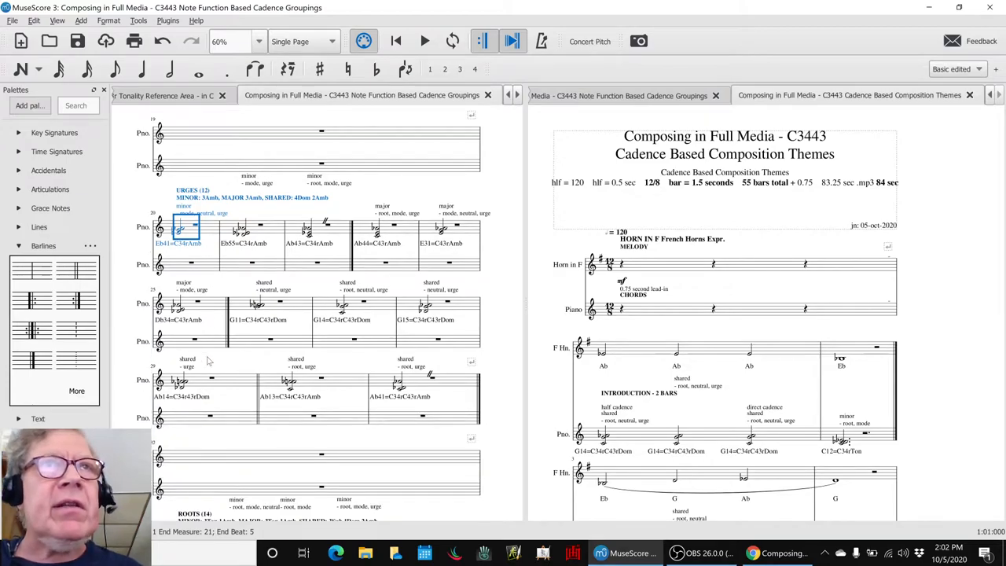
scroll(down, 3)
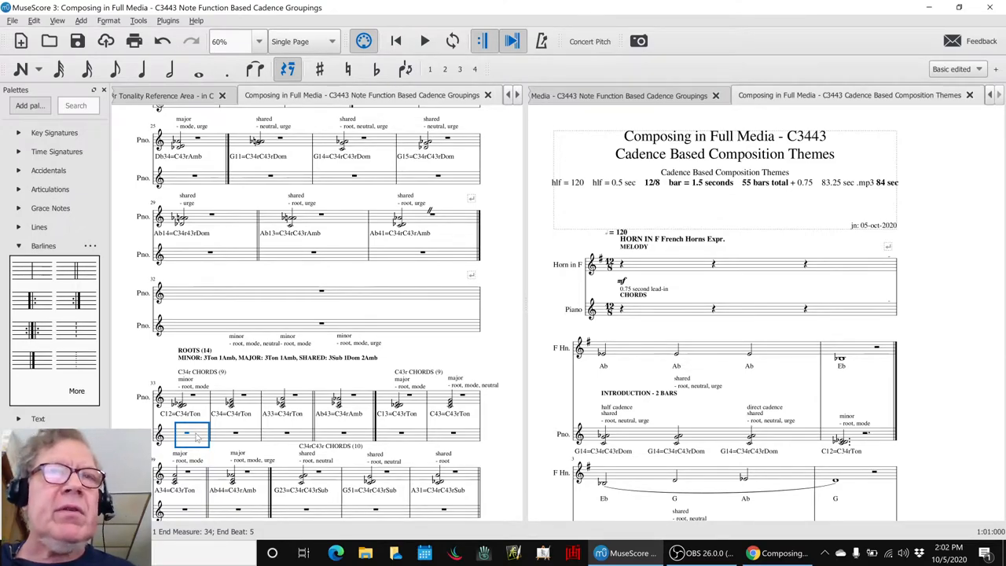
Step: Return to the opening page of the Cadence Groupings score
scroll(up, 3)
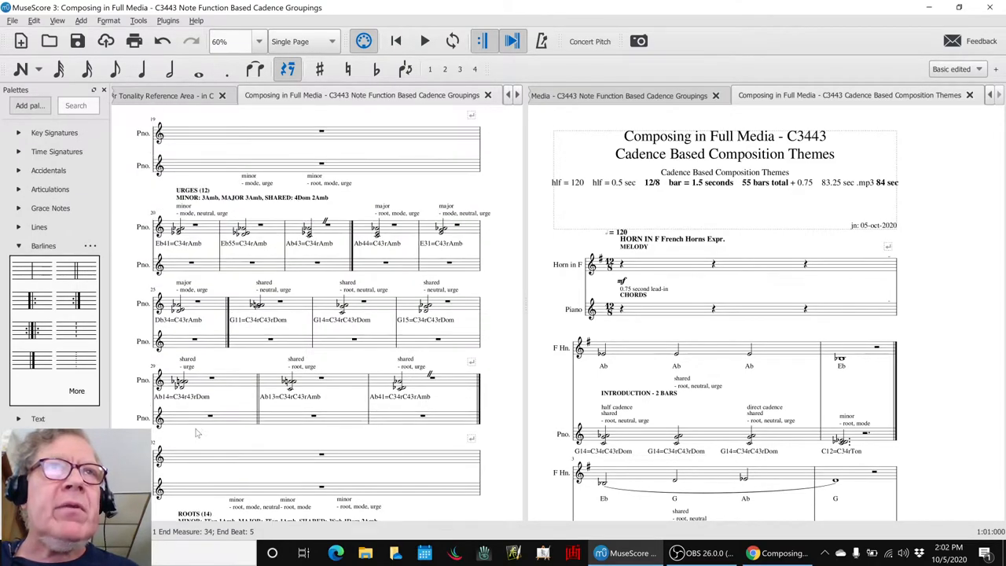
scroll(up, 3)
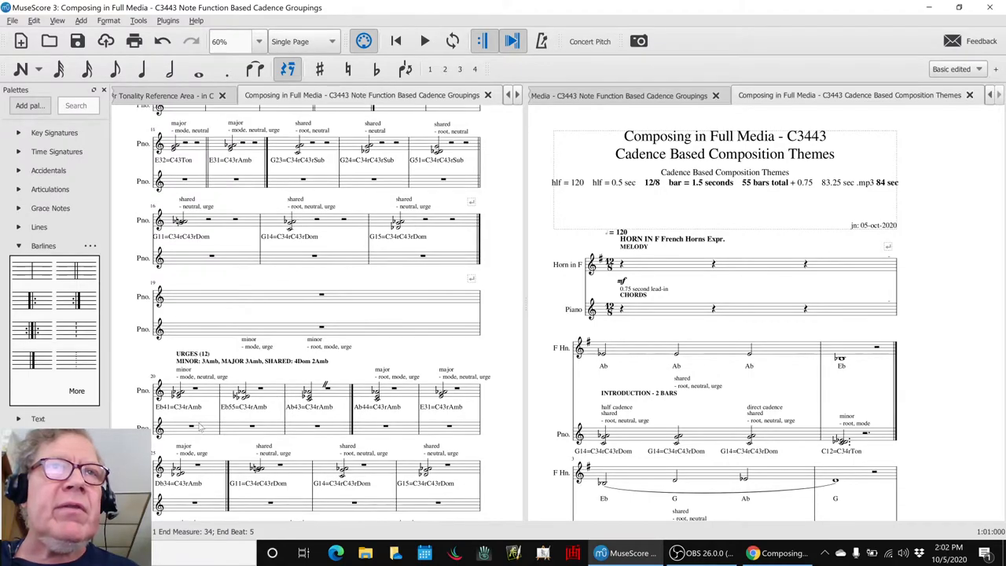
scroll(up, 3)
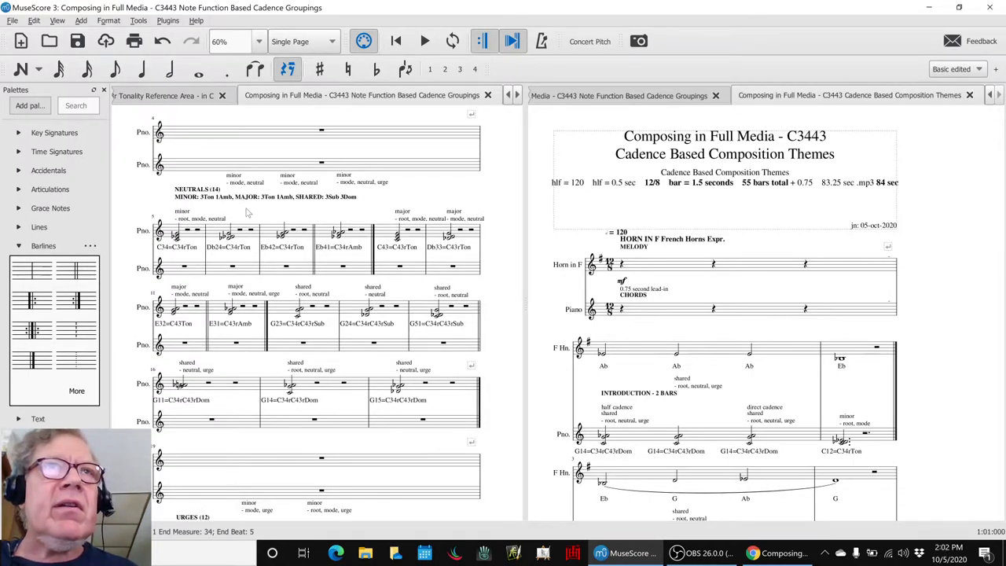
scroll(up, 3)
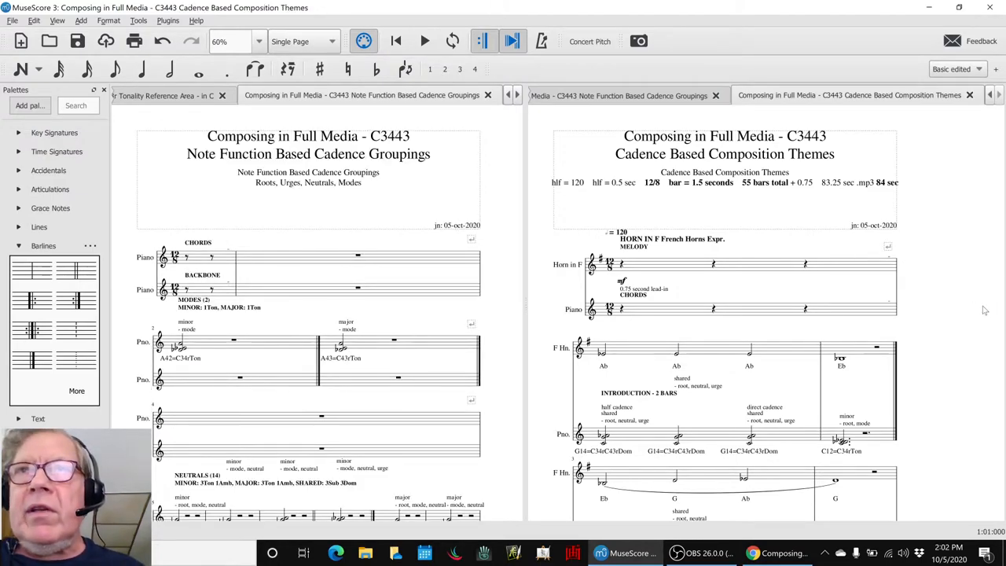
mouse_move(636, 352)
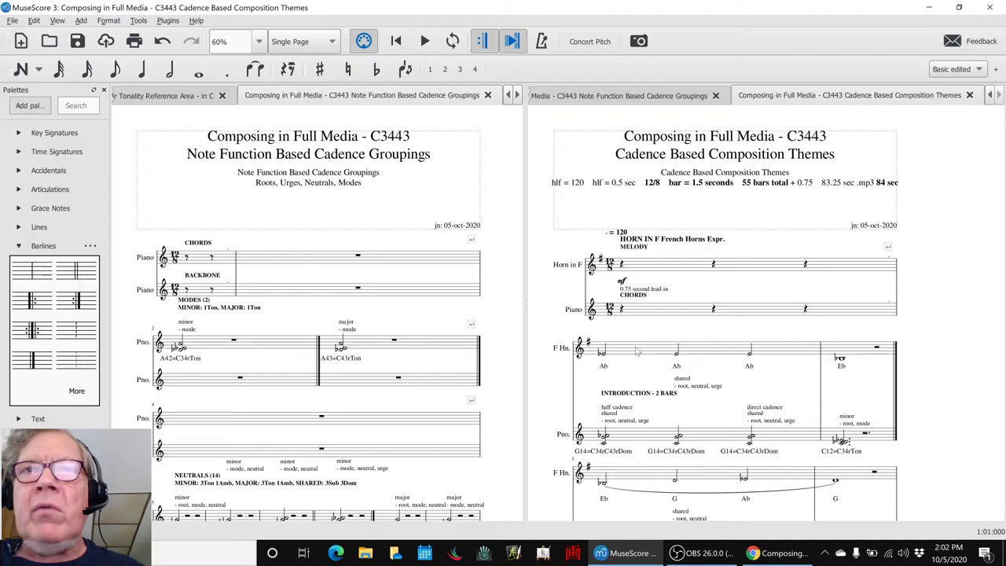
mouse_move(637, 405)
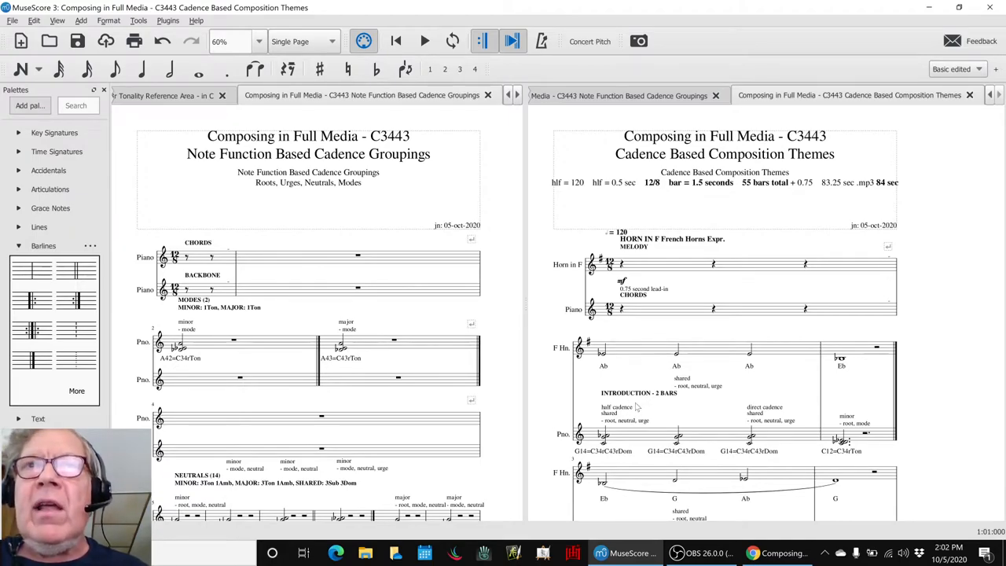
Step: Restart playback and follow it through the Roots Minor and Roots Major sections
click(710, 264)
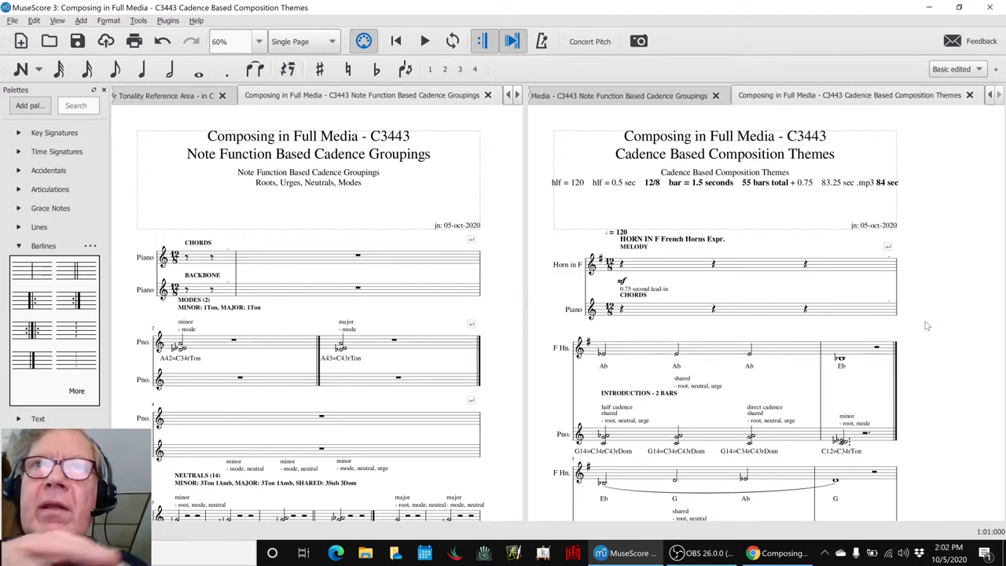
mouse_move(772, 217)
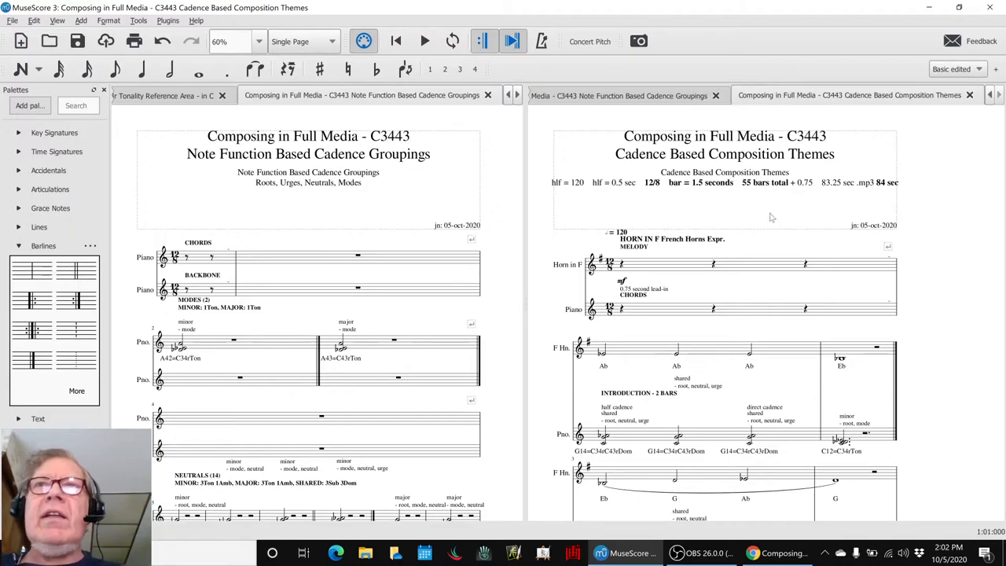
mouse_move(536, 179)
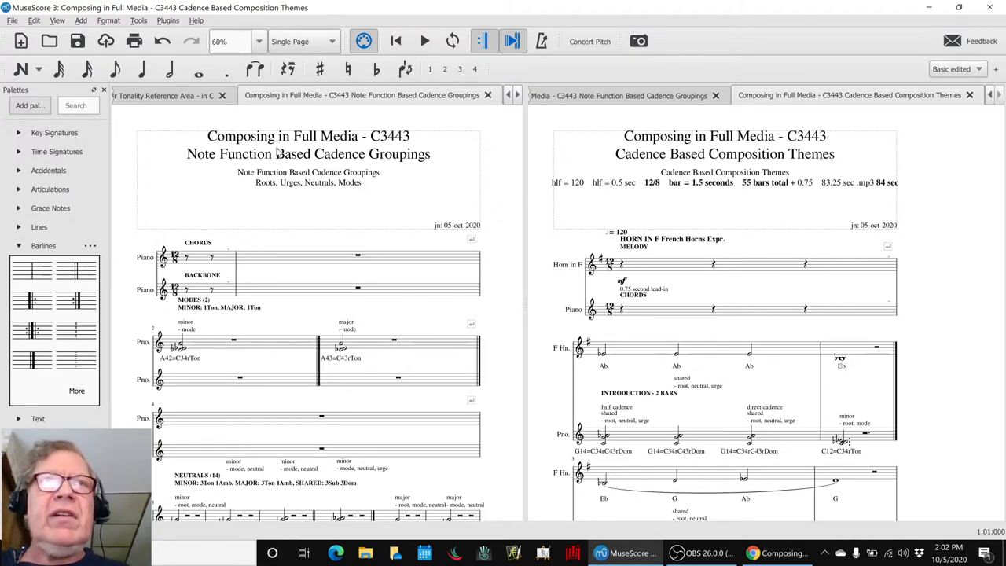
mouse_move(973, 333)
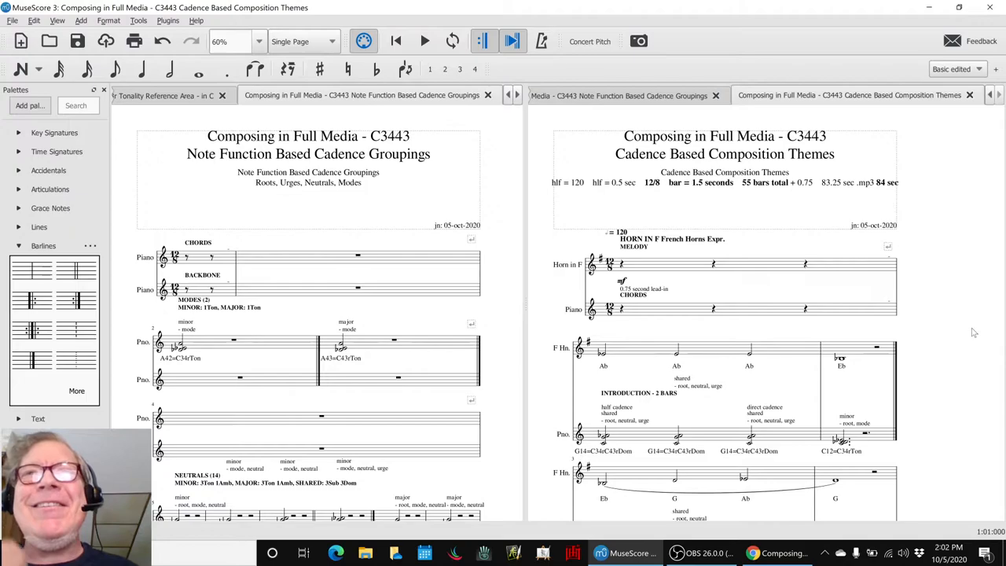
mouse_move(976, 330)
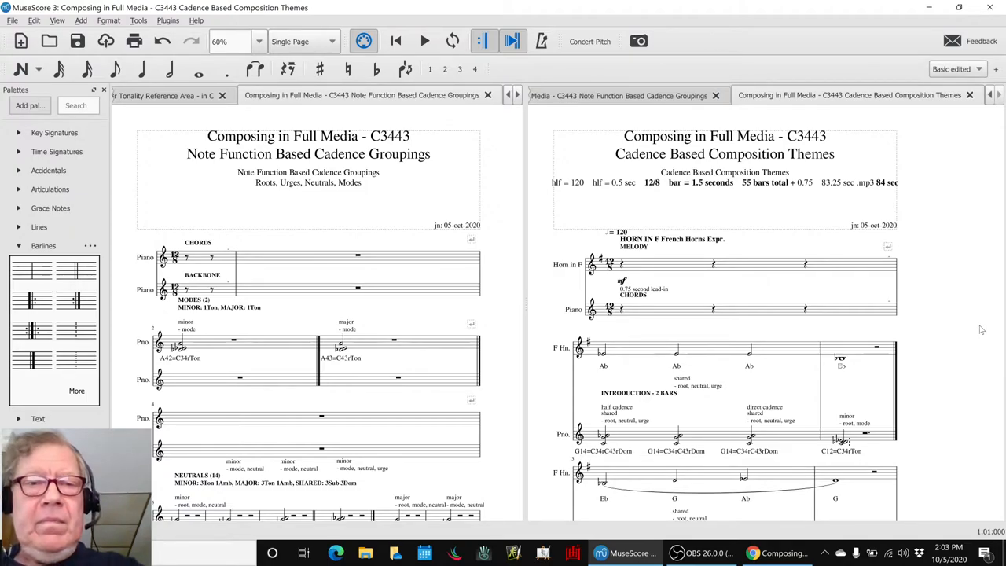
click(424, 41)
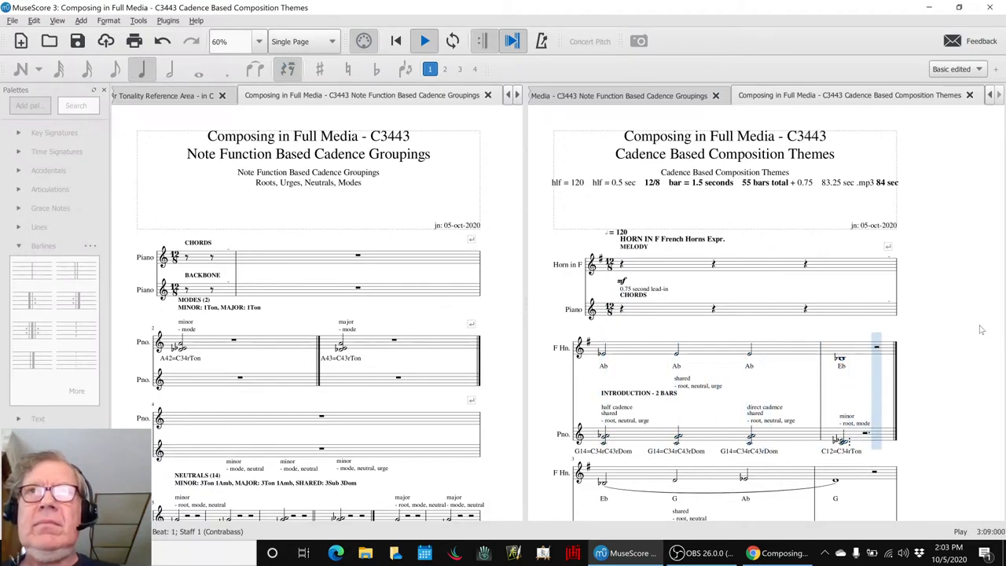
scroll(down, 3)
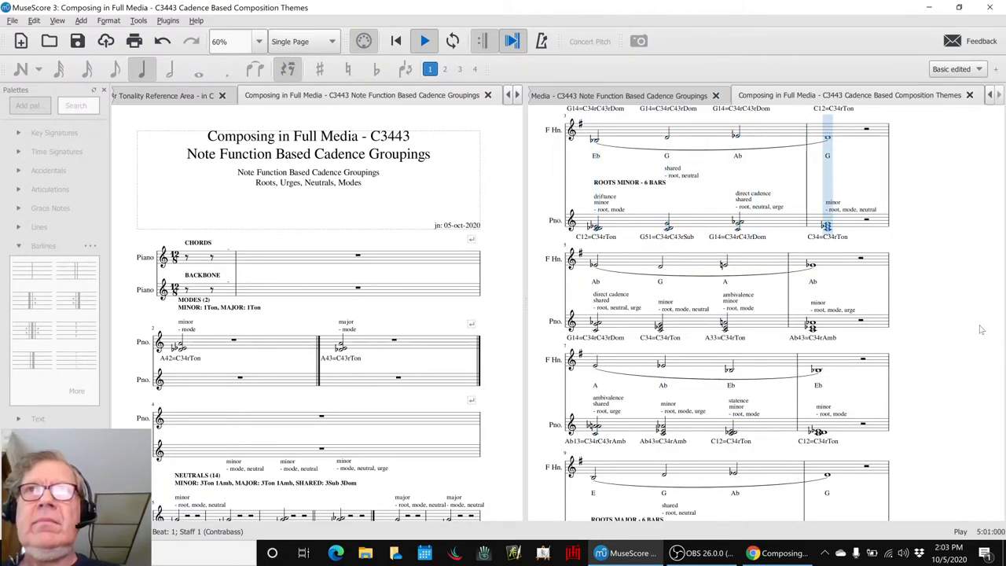
click(660, 264)
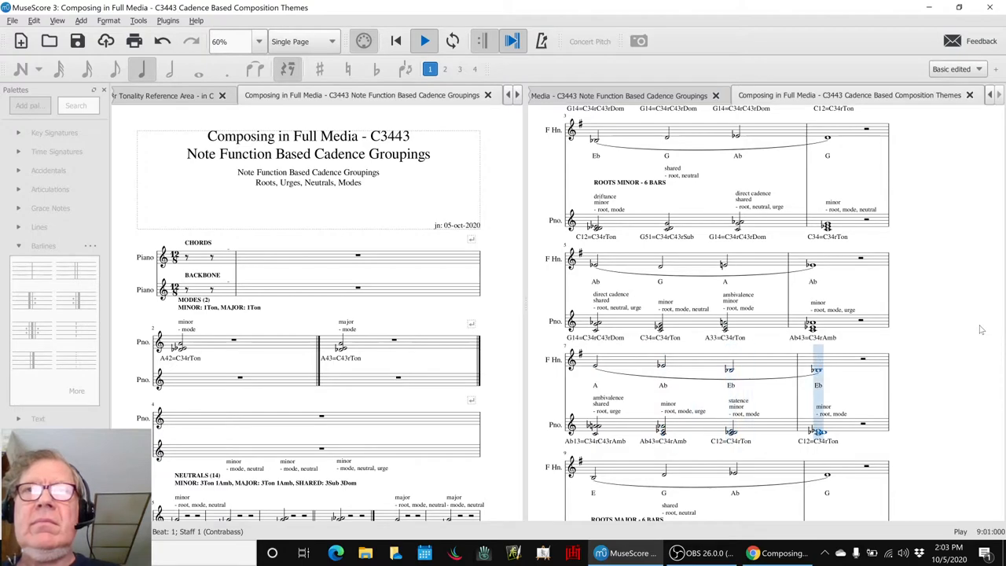
scroll(down, 3)
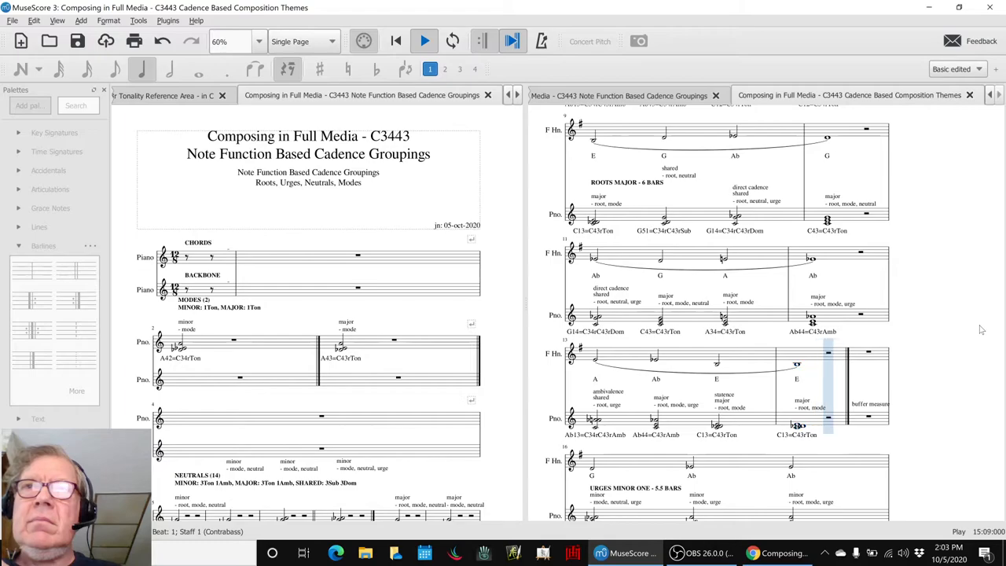
scroll(down, 3)
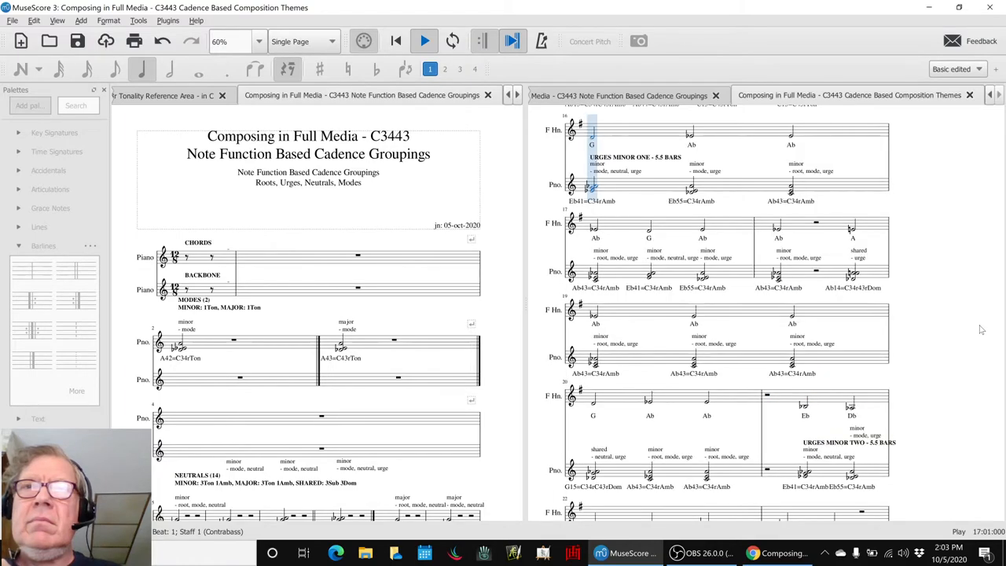
Step: Follow playback onward into the Urges Minor section, selecting measures along the way
click(648, 237)
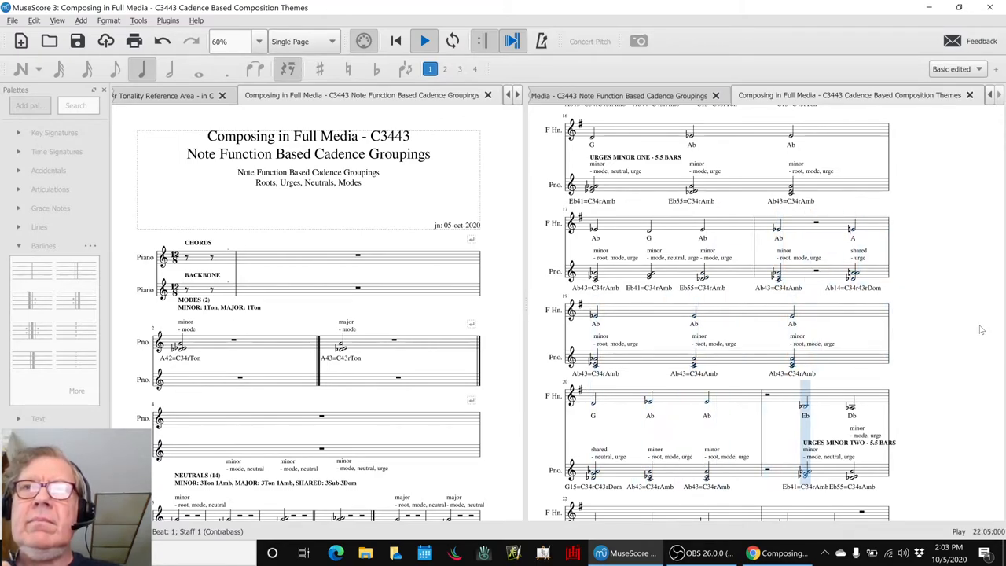
scroll(down, 3)
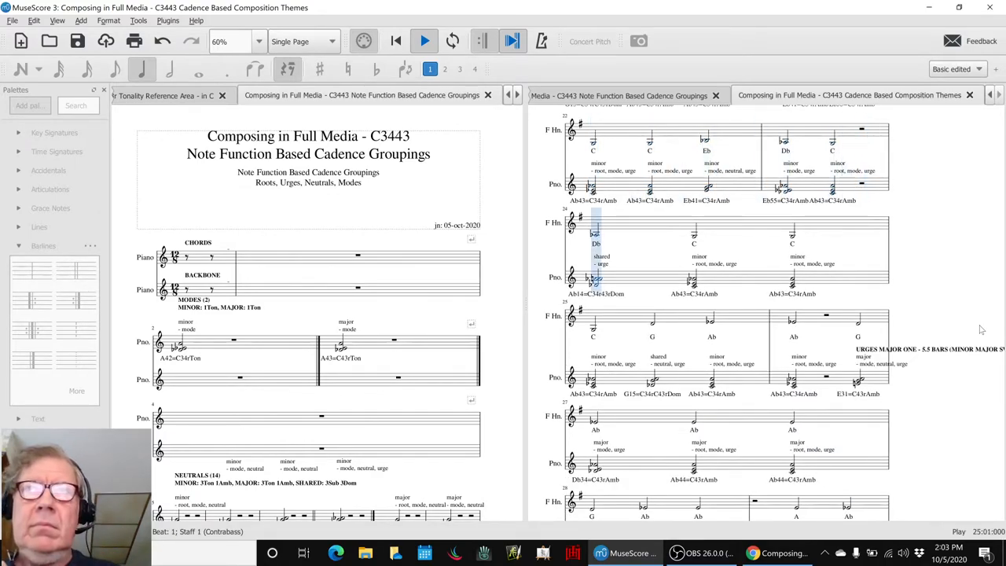
click(650, 321)
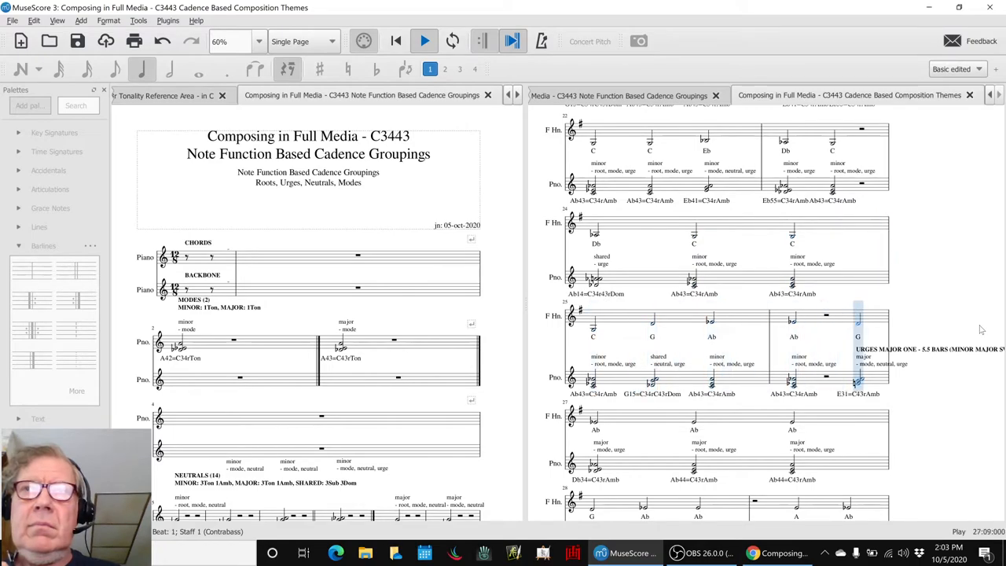
scroll(down, 3)
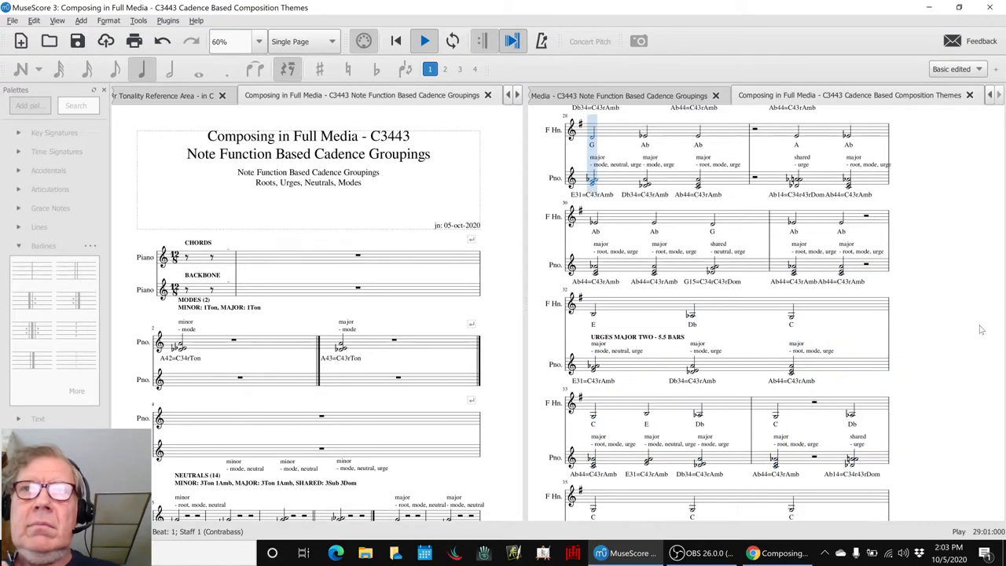
Step: Continue through Urges Major toward the Neutrals Minor section
click(795, 157)
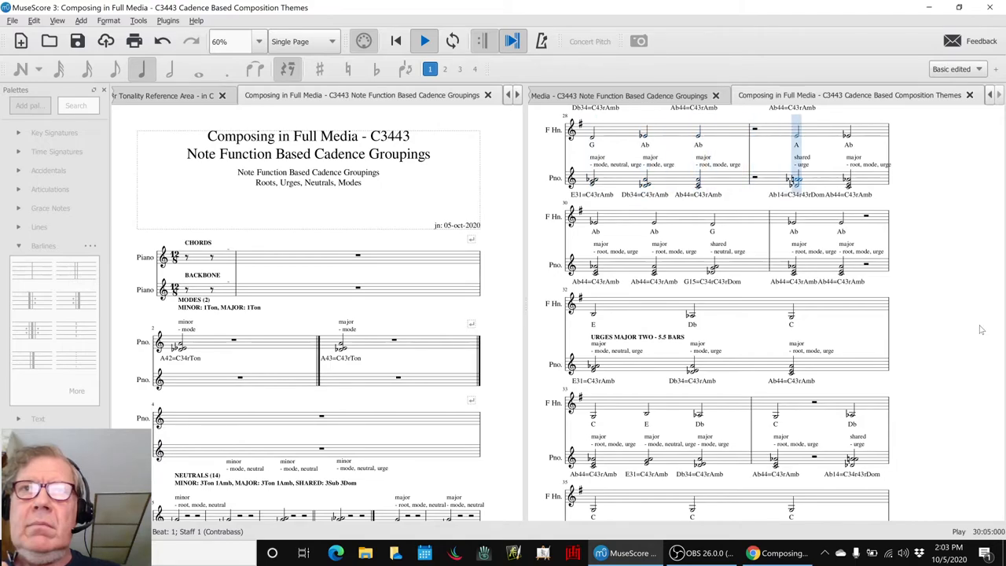
click(710, 235)
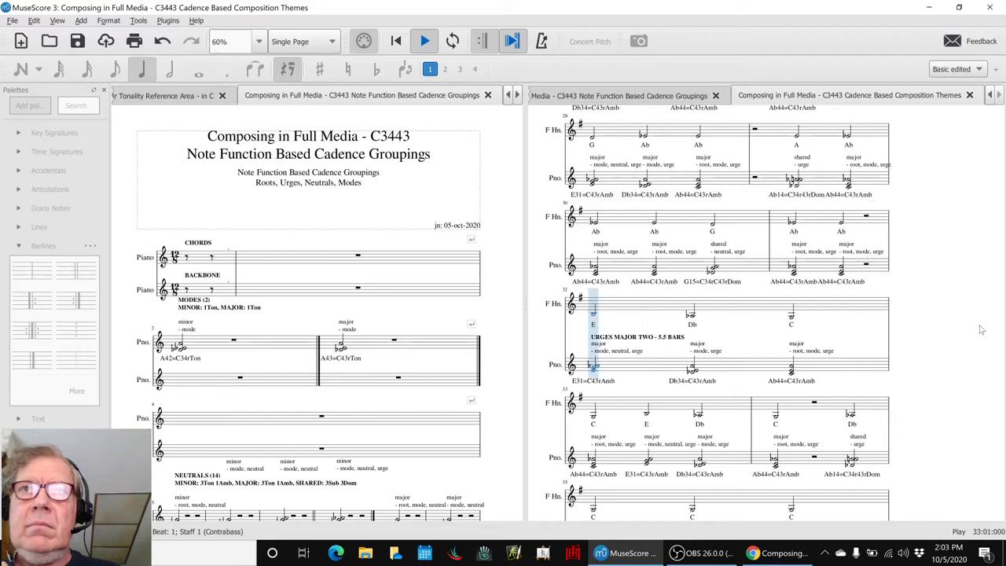
click(646, 412)
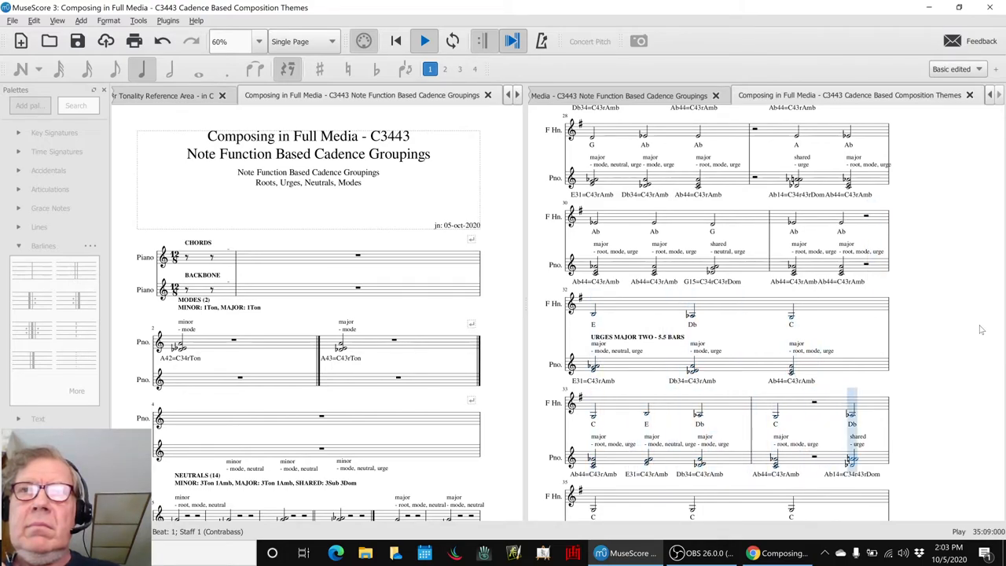
scroll(down, 3)
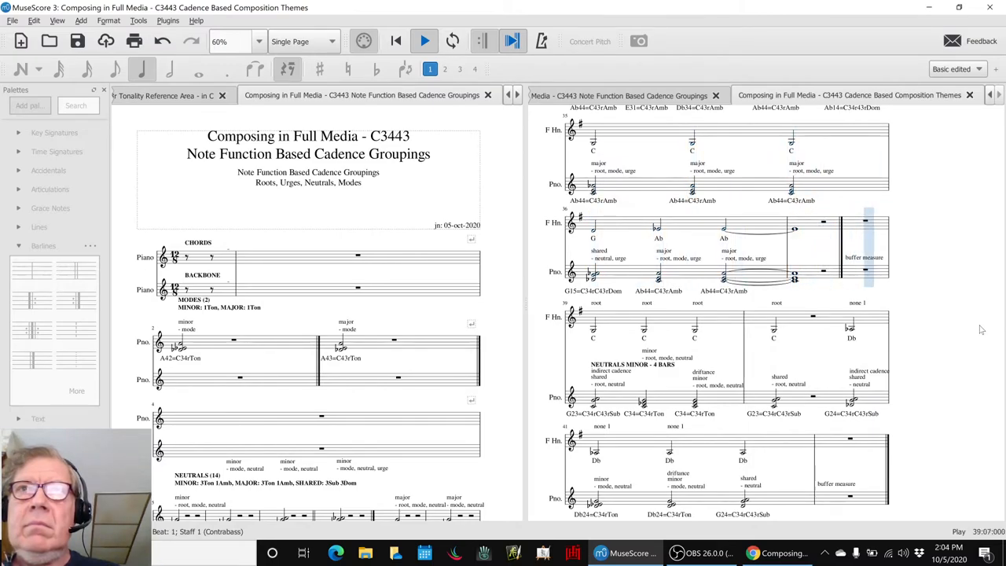
Step: Follow playback through the Neutrals Minor and shared neutrals sections
click(773, 338)
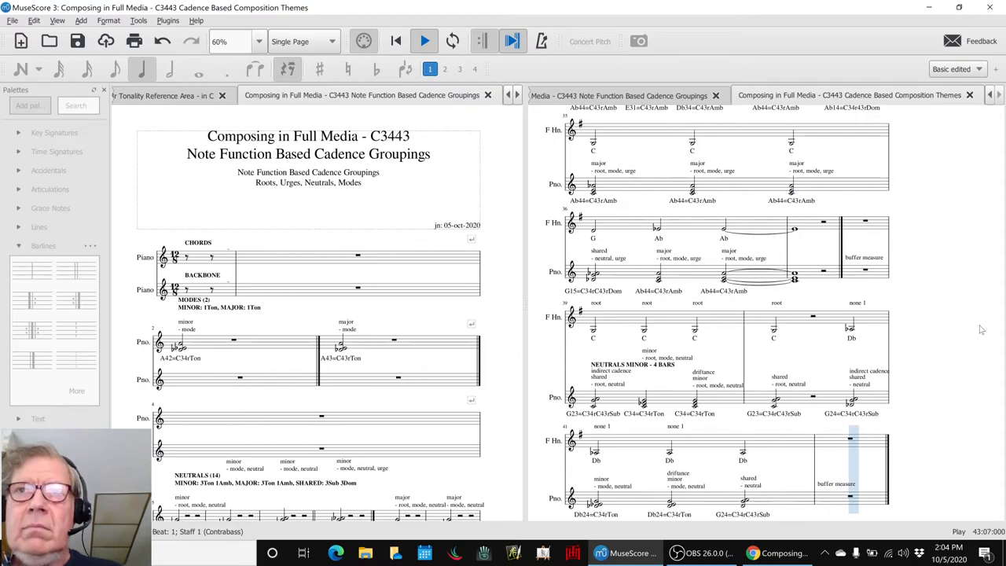
scroll(down, 3)
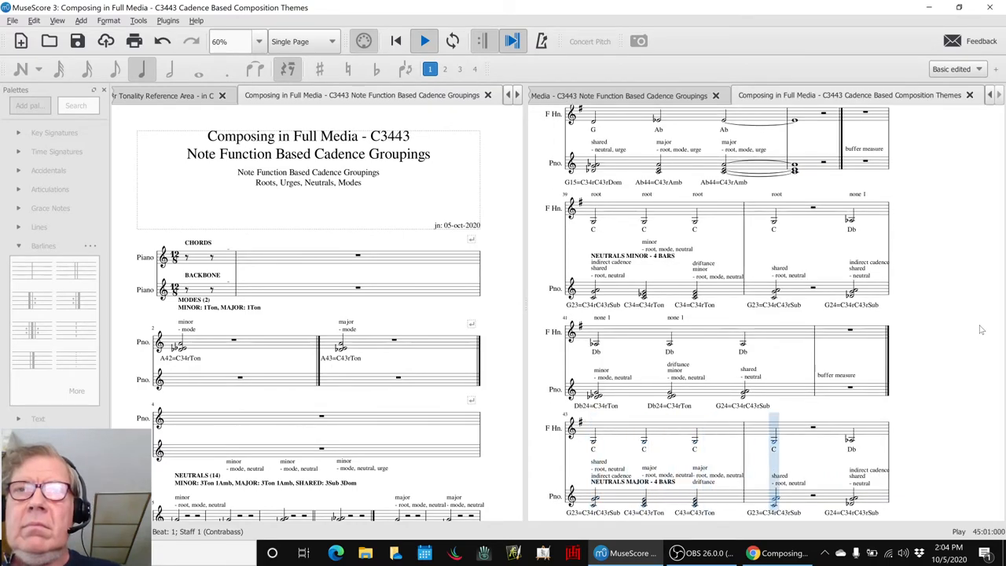
scroll(down, 3)
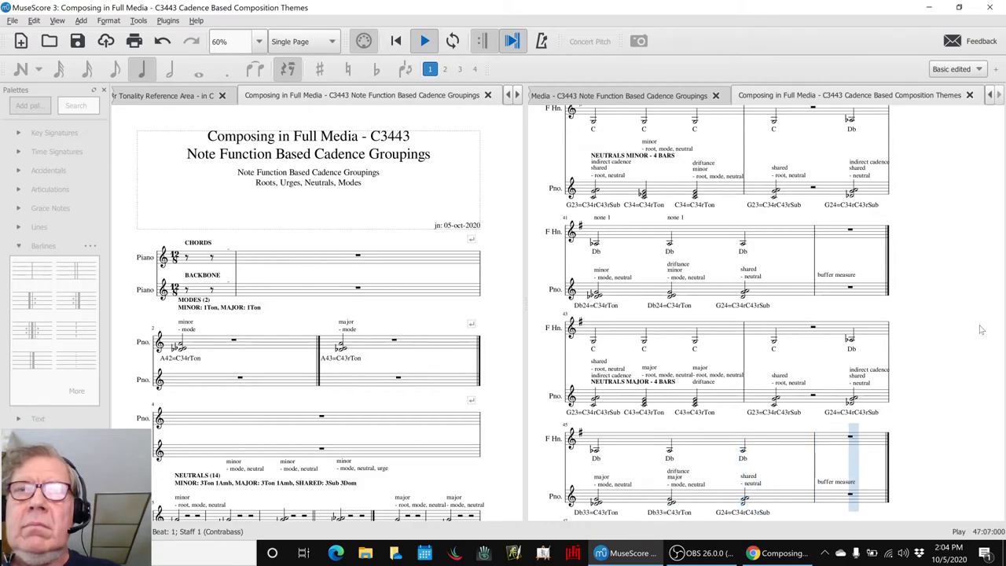
scroll(down, 3)
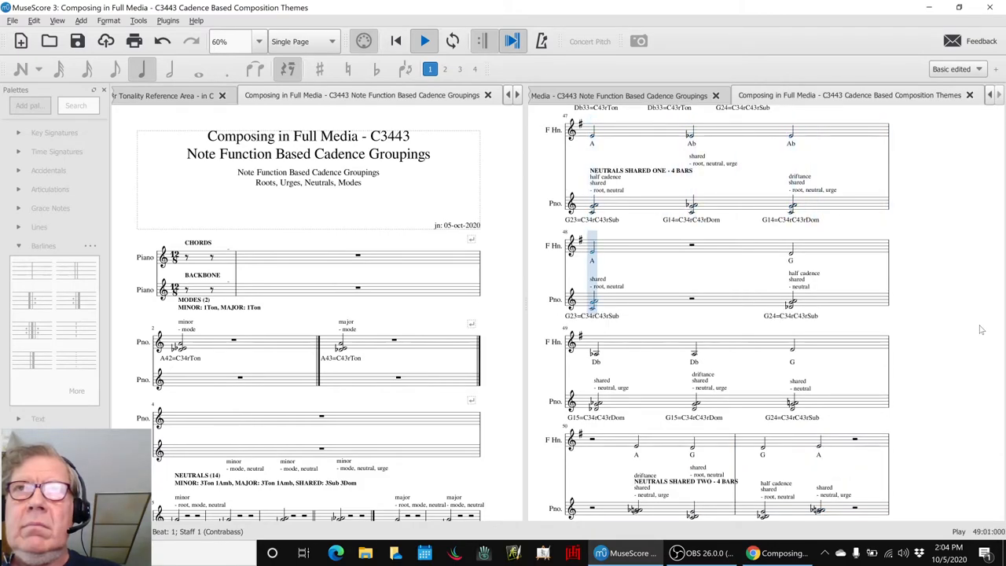
Step: Let playback reach the closing one-bar modes ending and stop there
click(692, 358)
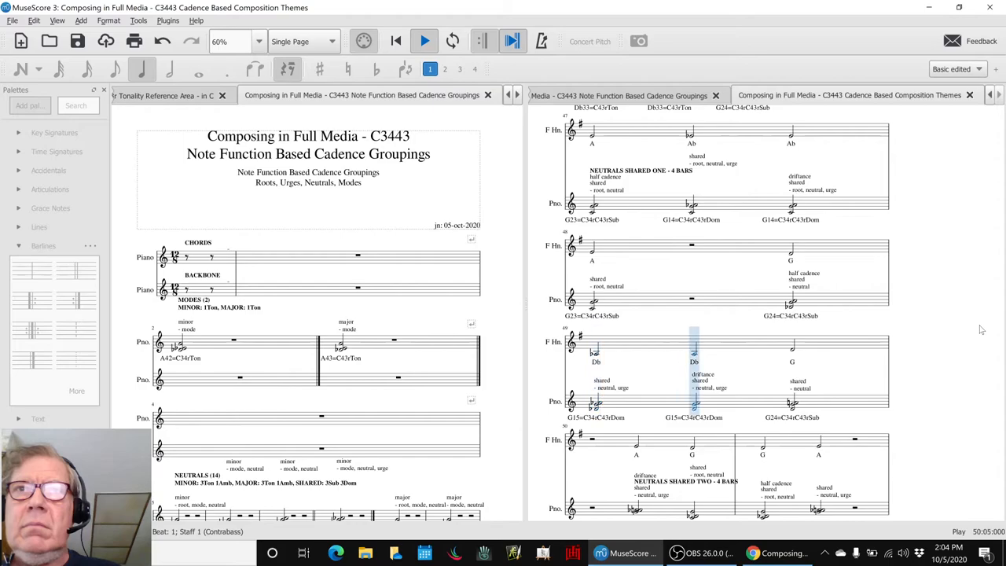
scroll(down, 3)
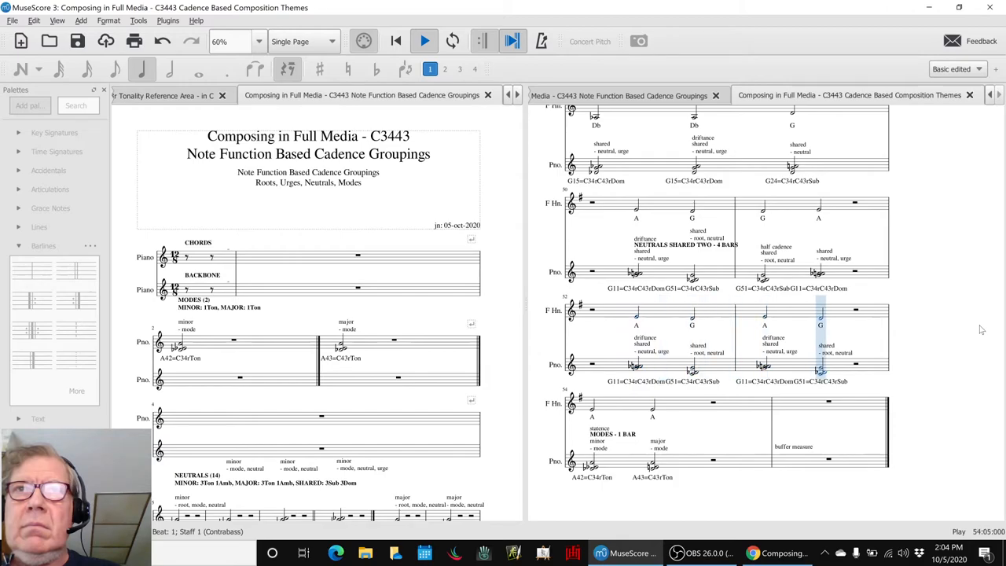
click(714, 400)
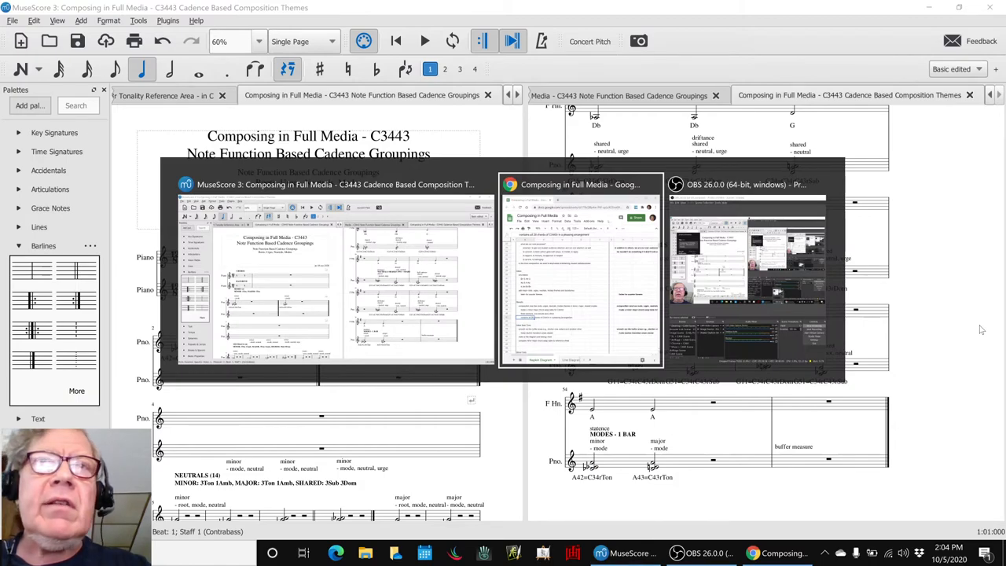
Step: Bring up the Google Sheets notes and review the Ideas Next Time list on buffer areas and transitions
click(582, 271)
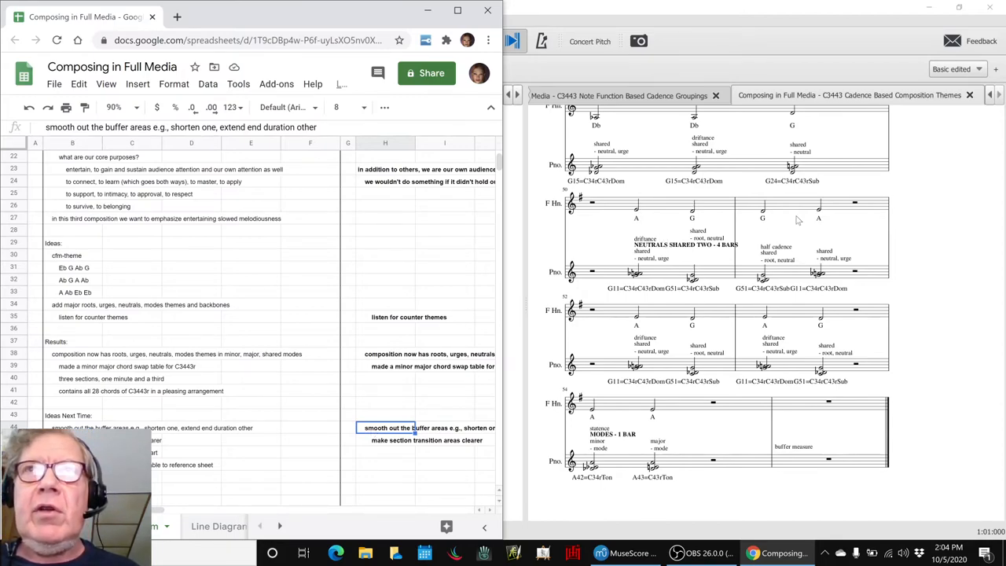
mouse_move(841, 286)
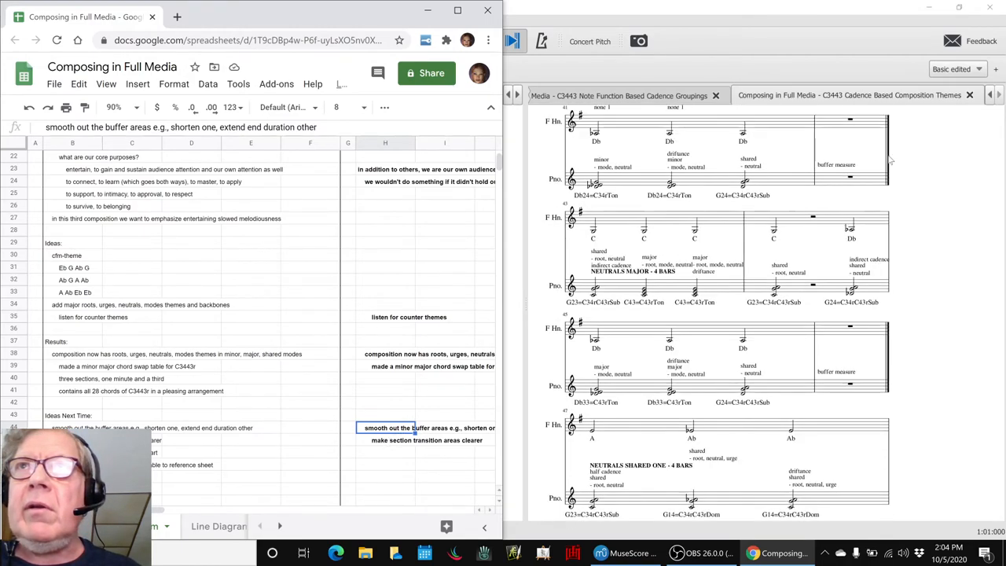
click(600, 553)
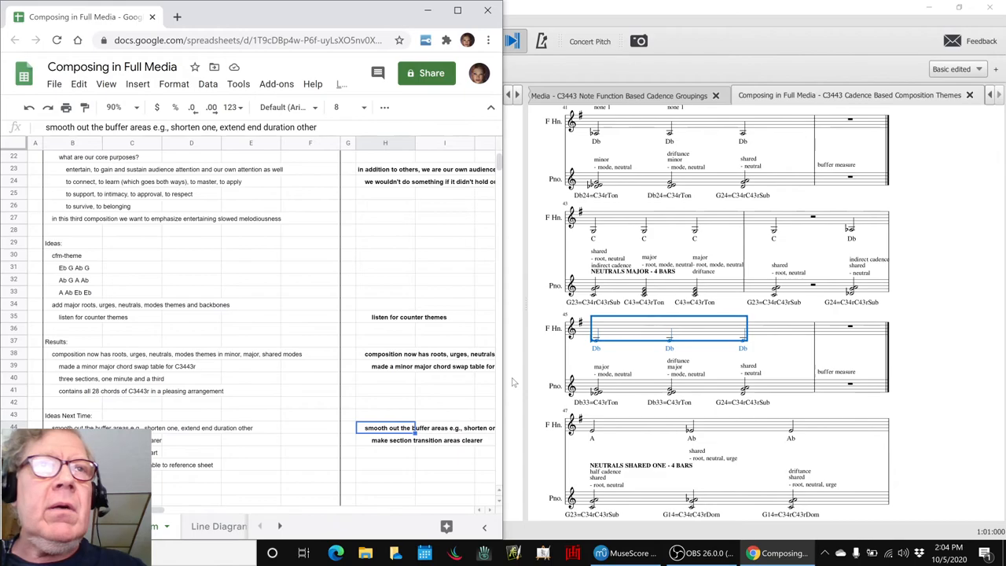
scroll(down, 3)
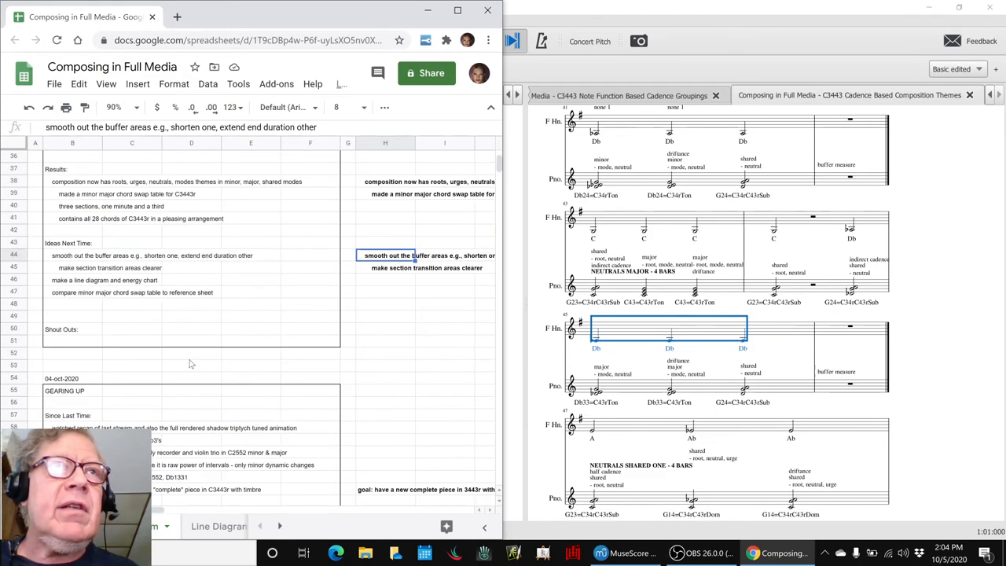
scroll(up, 3)
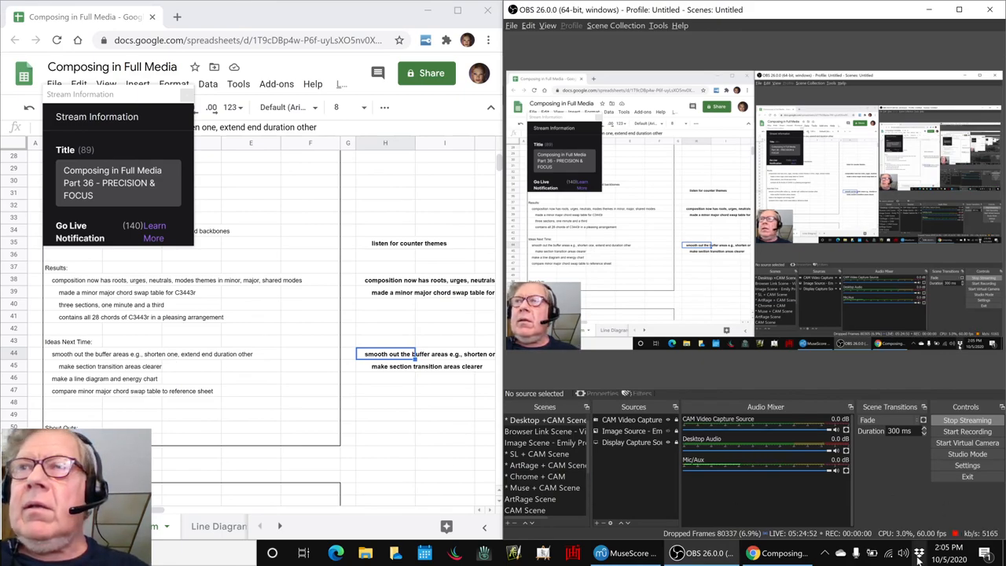
mouse_move(951, 428)
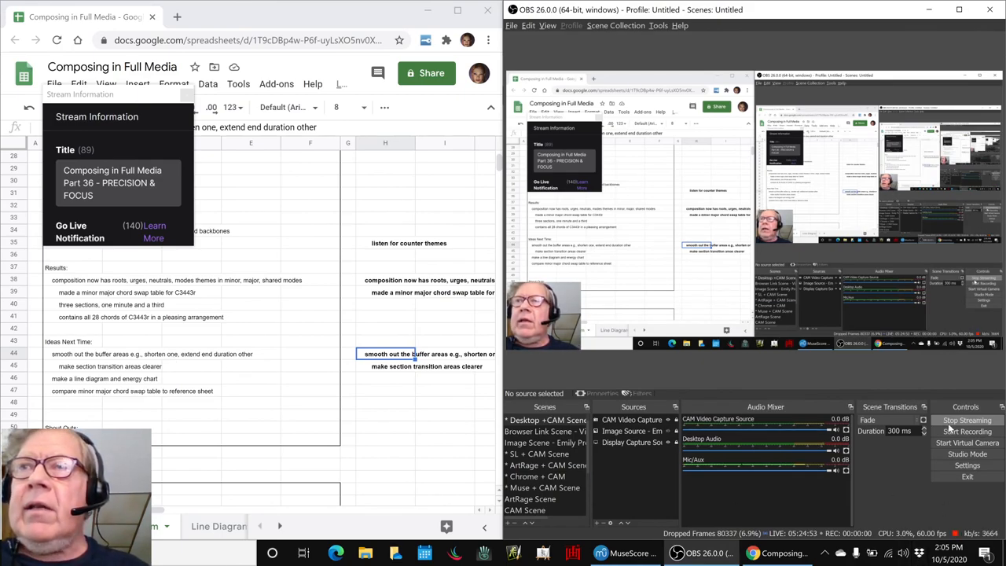